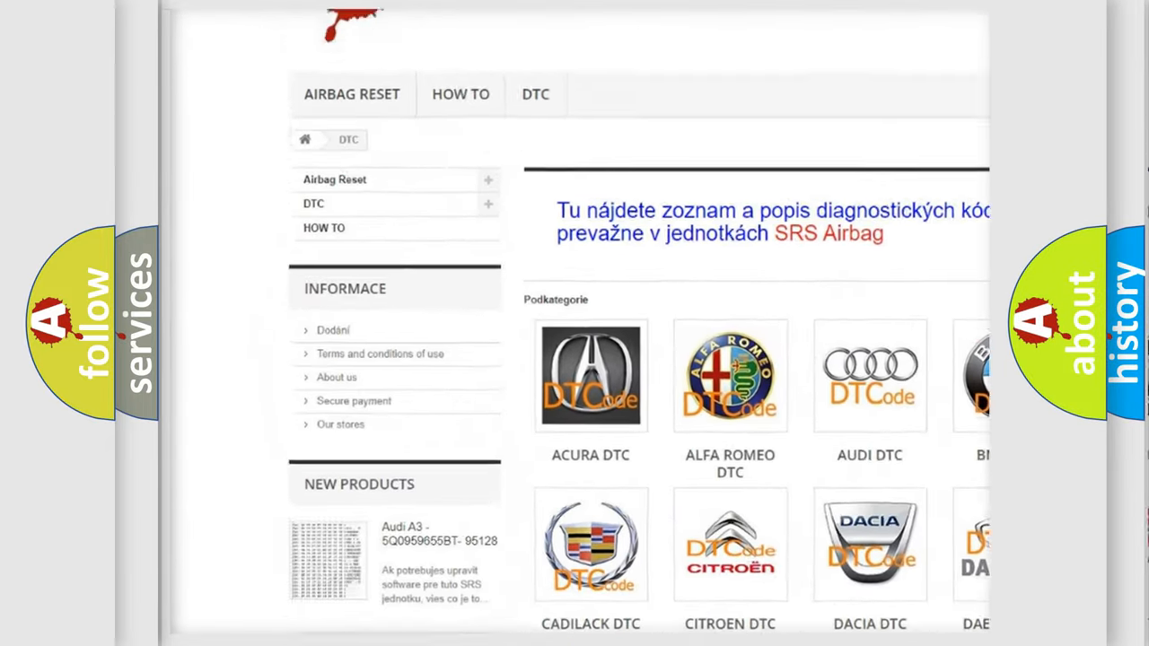
pyautogui.scroll(-3)
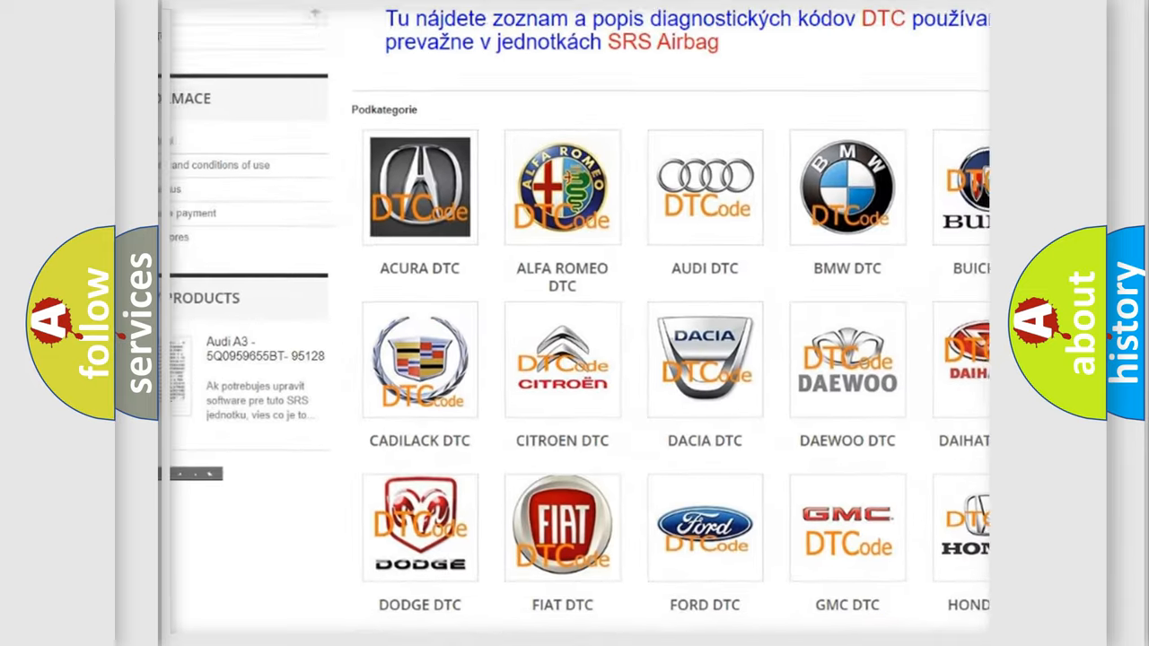
pyautogui.scroll(-3)
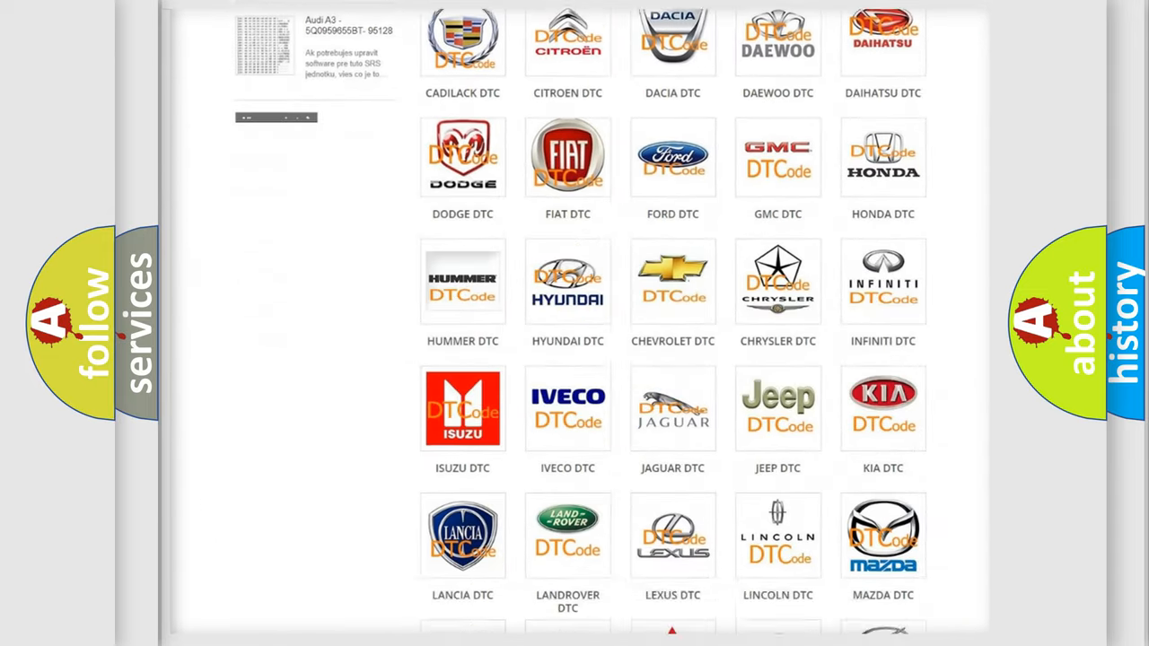
pyautogui.scroll(-3)
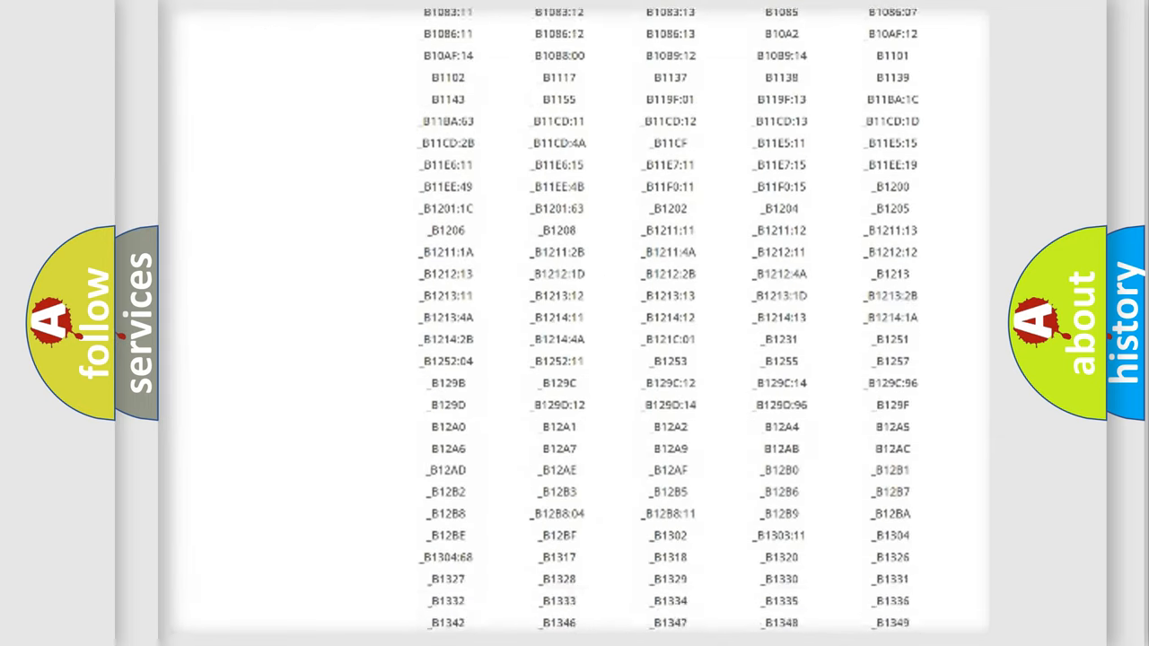
pyautogui.scroll(-3)
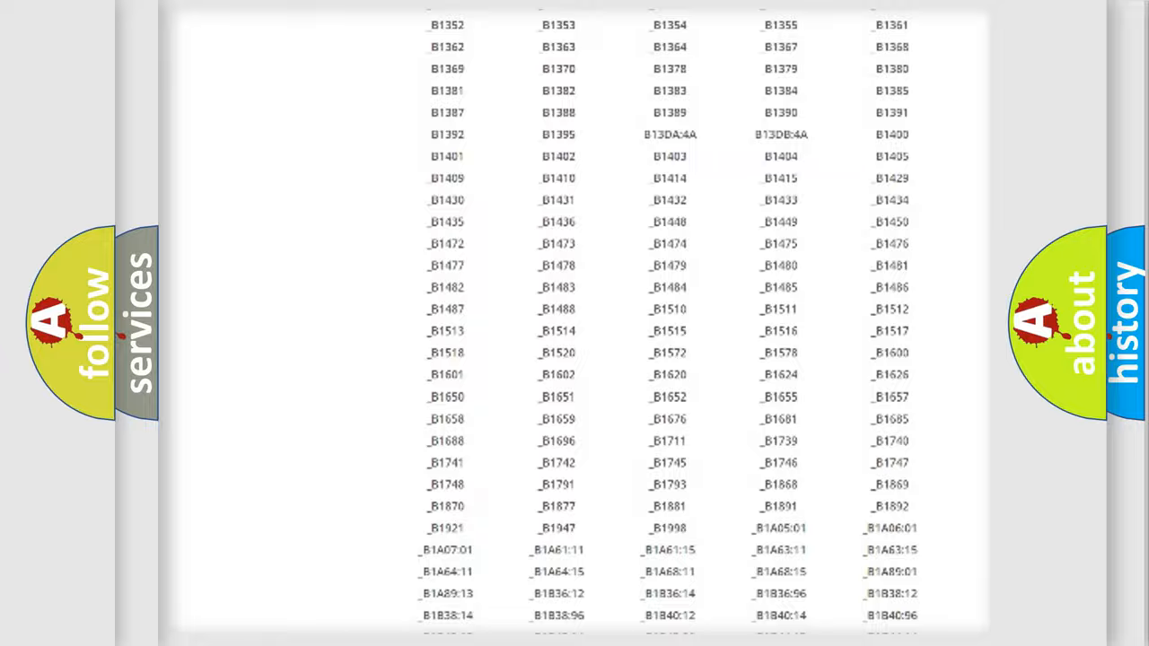